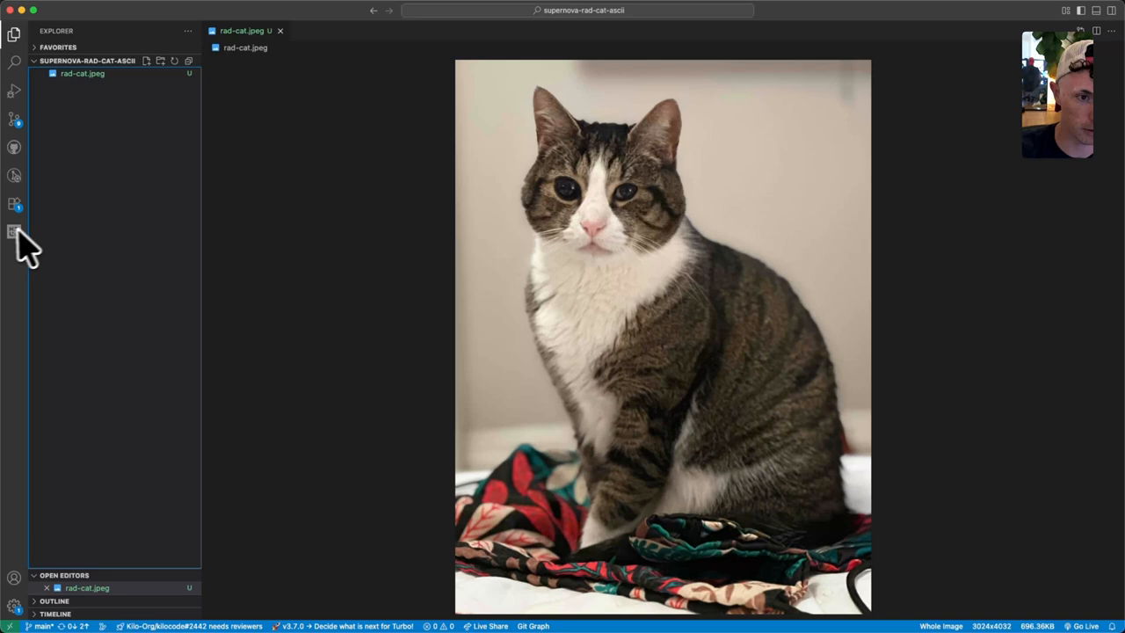
# Step: Send Kilo Code a request for a cute cat website themed on the photo's colours
pyautogui.click(14, 232)
pyautogui.write("Hello, Supernova Model. I'd like you to design a cute HTML-based website for my cat. Here's a picture of him. Style it however you think you want to based on the colors and theming of the cat.")
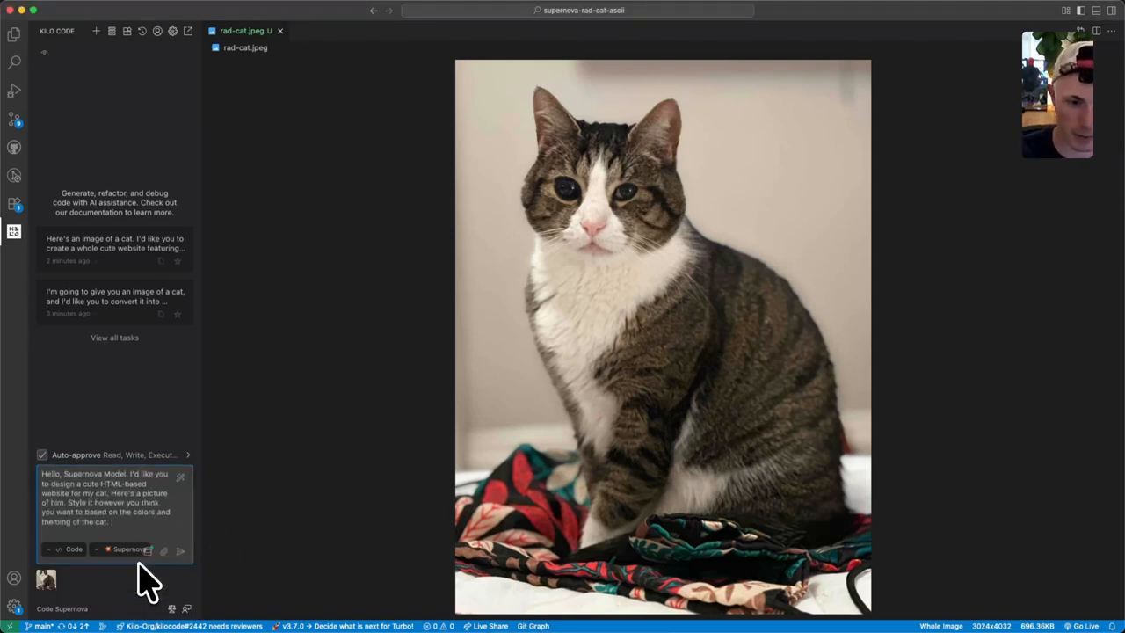
pyautogui.click(179, 550)
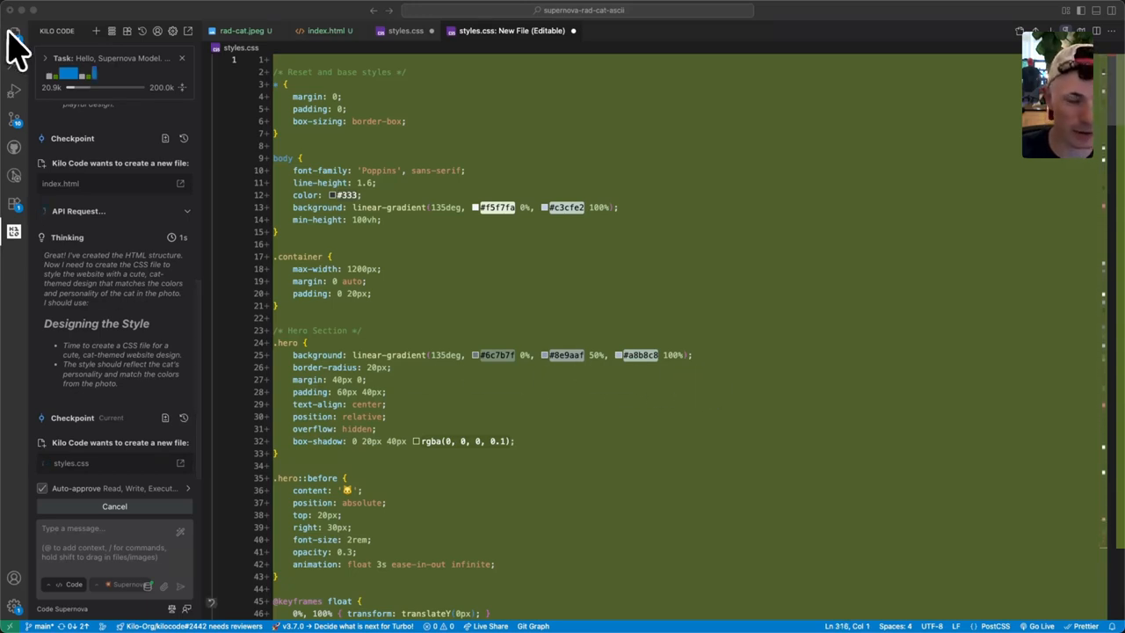
# Step: View the generated index.html page, 'Meet My Furry Friend!', in the browser
pyautogui.click(14, 34)
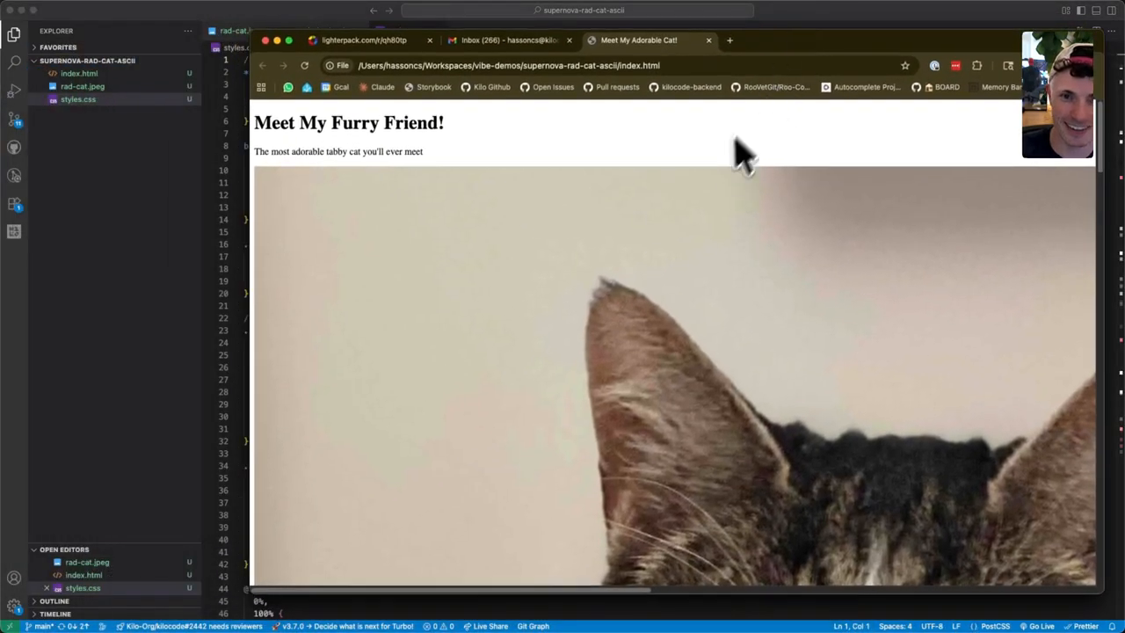
# Step: Scroll the styled cat page through About My Cat, Fun Facts, Photo Gallery and Want to See More
pyautogui.scroll(-3)
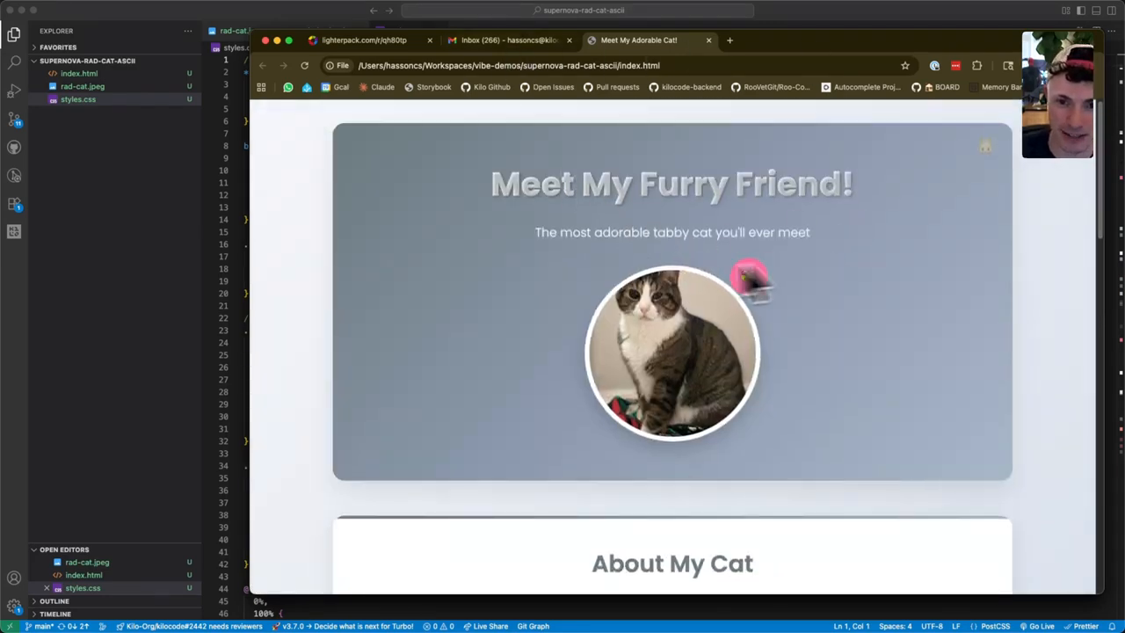
pyautogui.moveTo(847, 298)
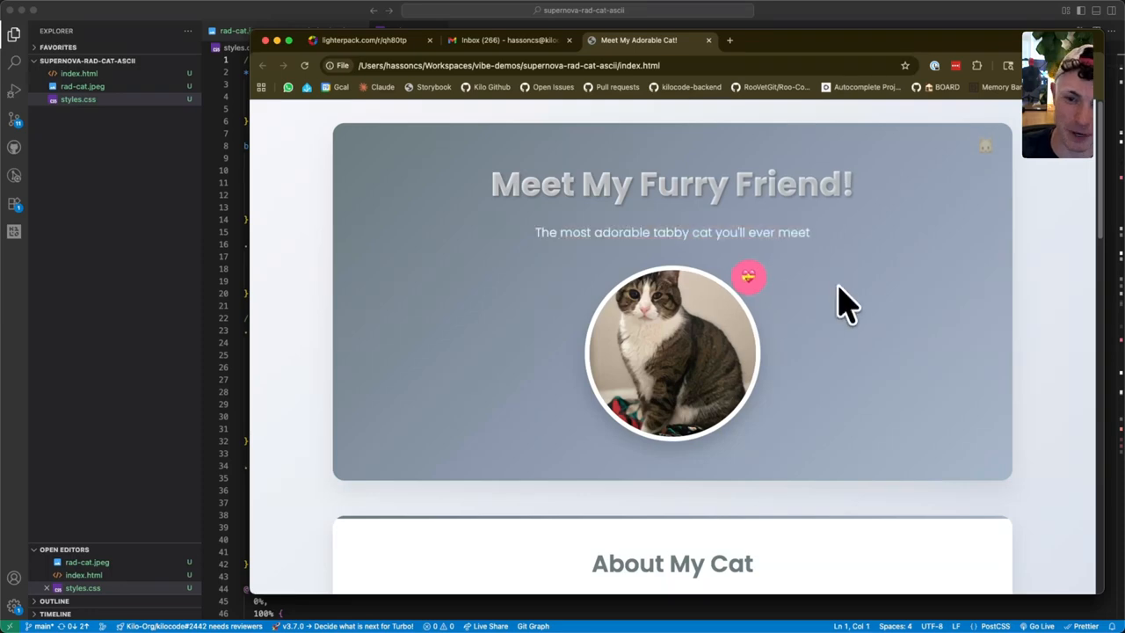
pyautogui.scroll(-3)
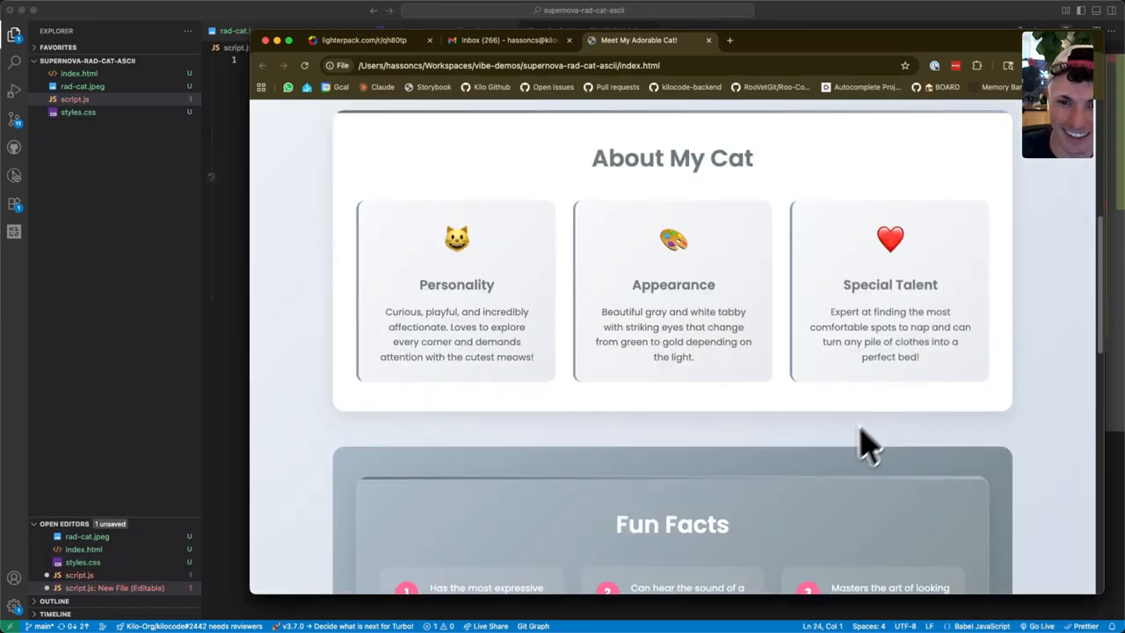
pyautogui.scroll(-3)
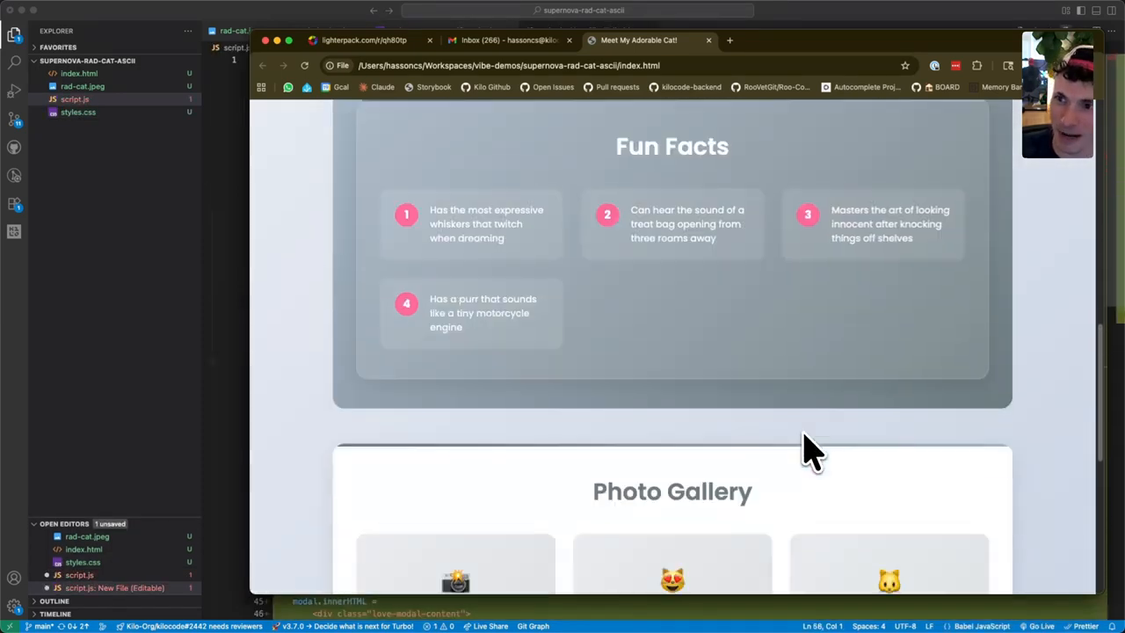
pyautogui.scroll(-3)
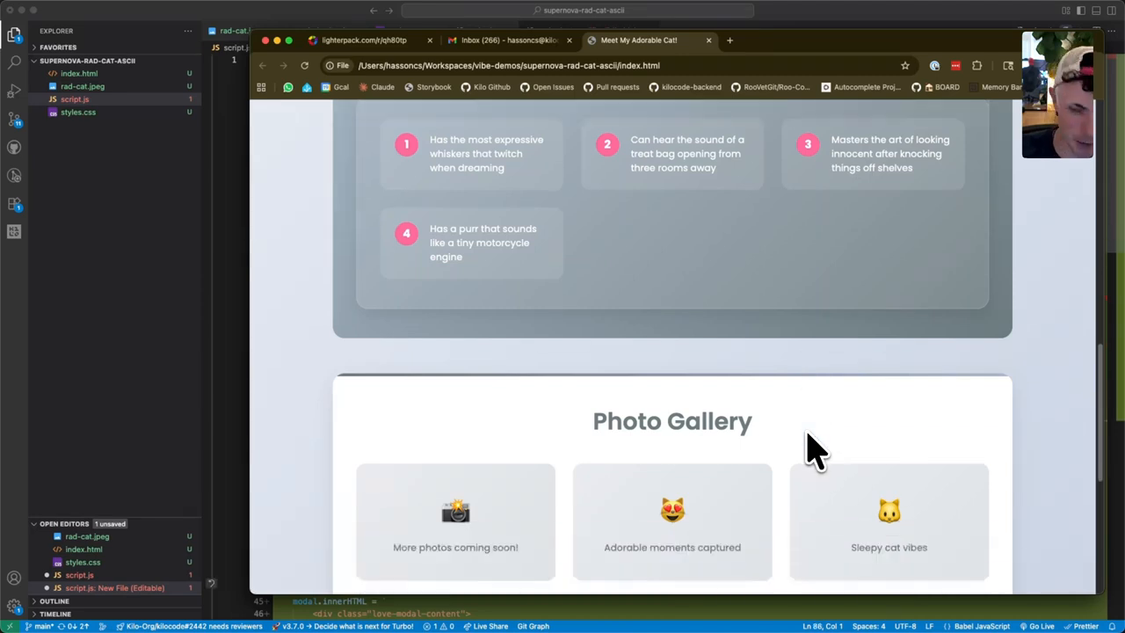
pyautogui.scroll(-3)
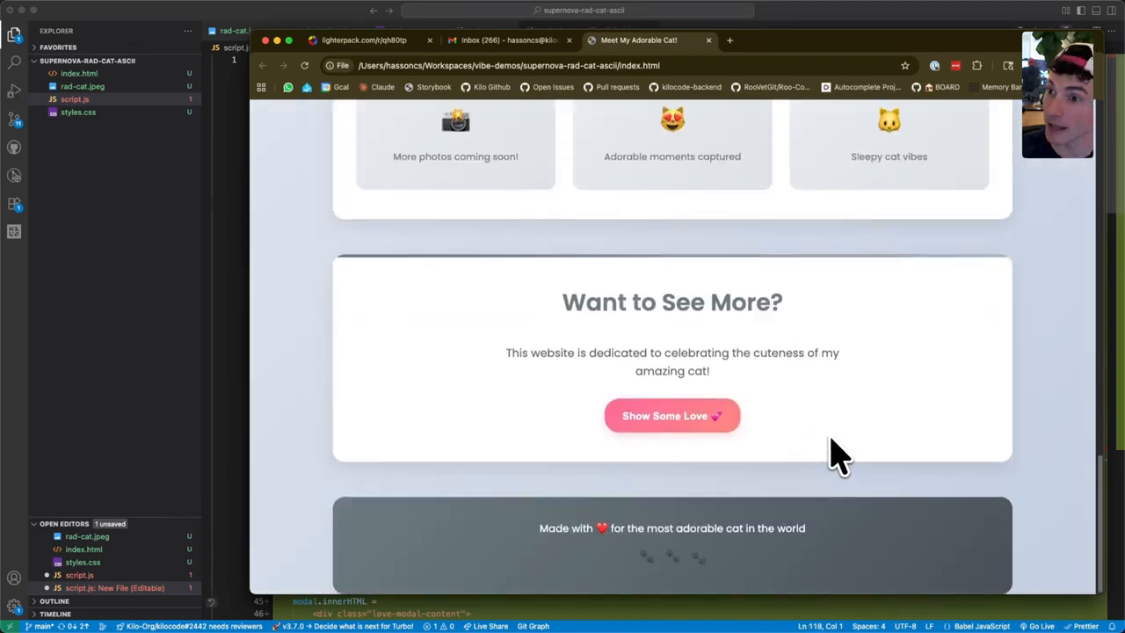